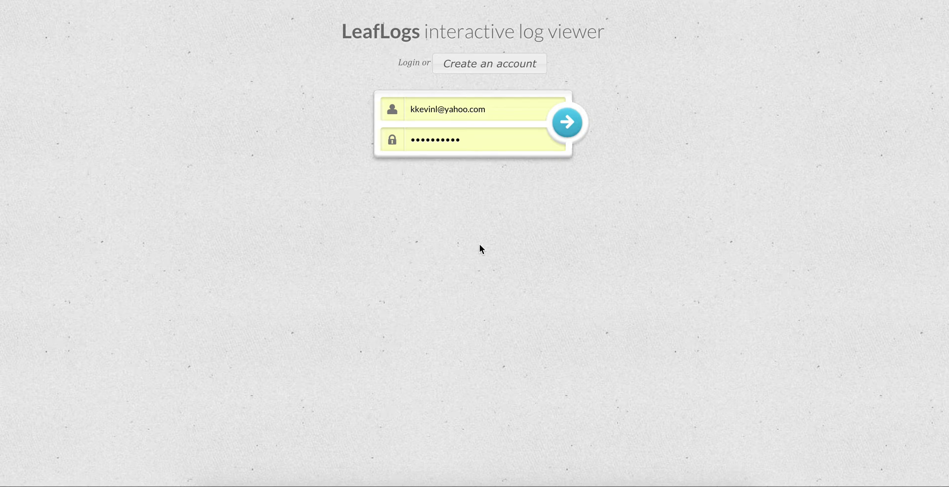
mouse_move(512, 121)
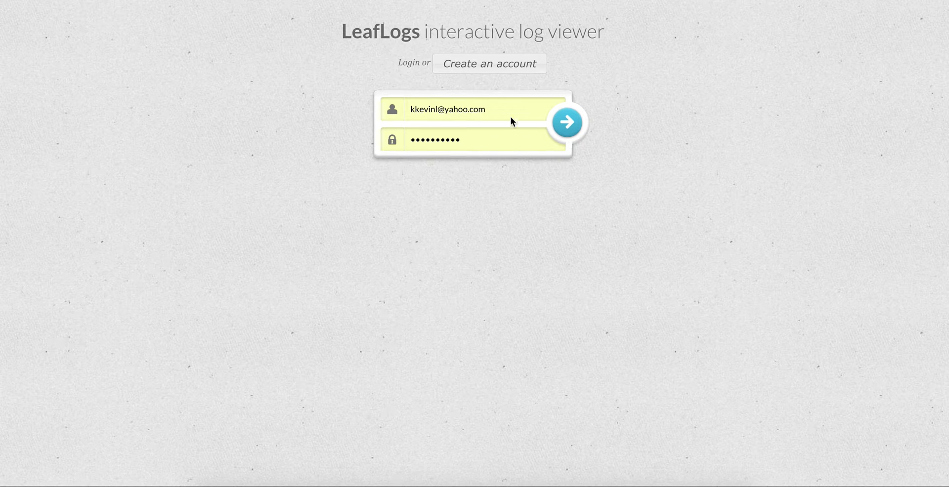
mouse_move(468, 68)
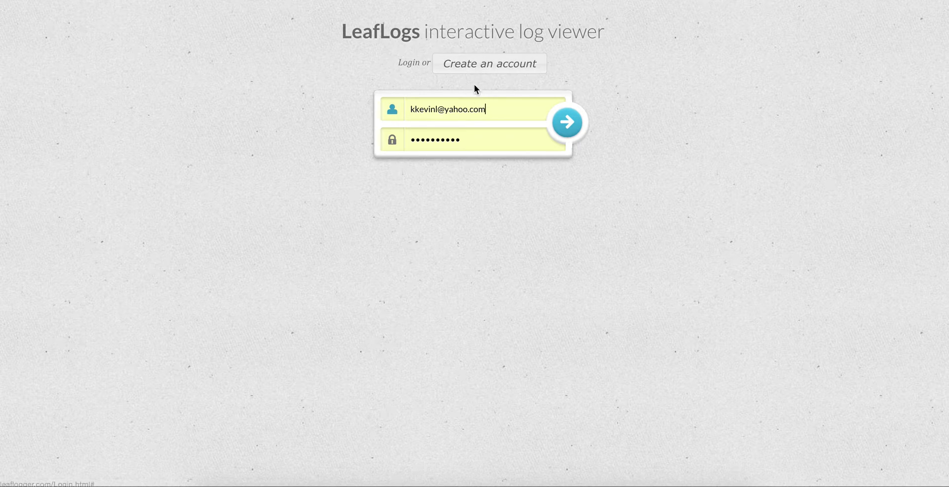
left_click(490, 63)
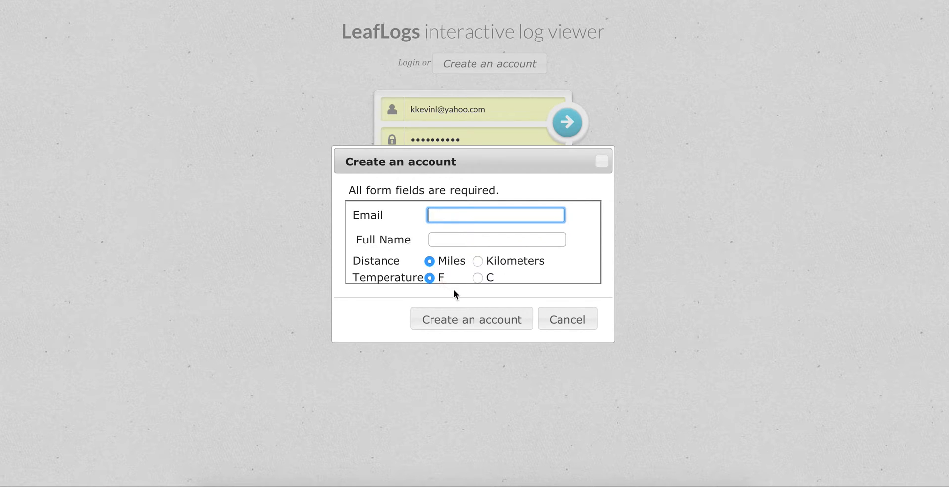
left_click(567, 319)
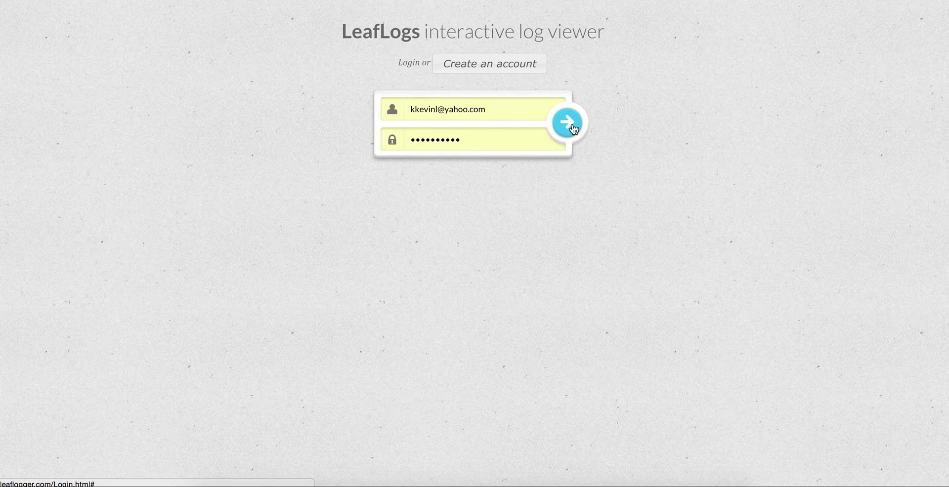
mouse_move(502, 303)
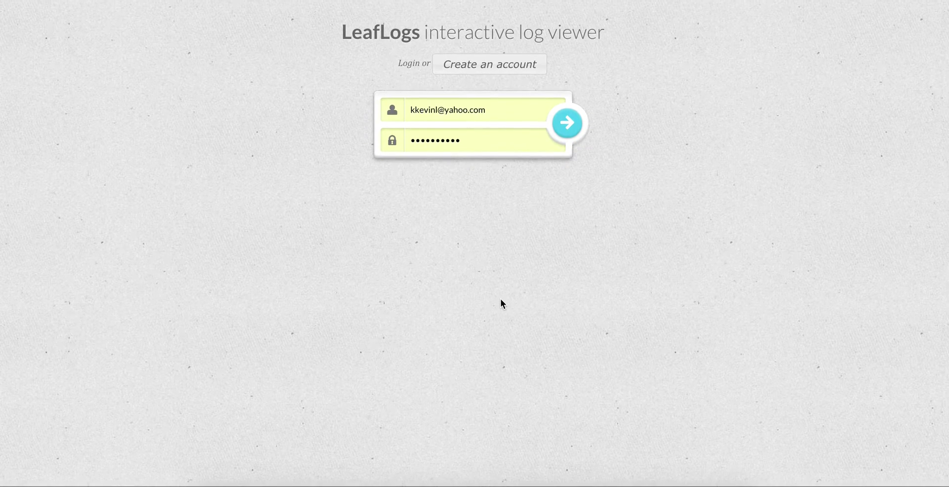
left_click(567, 123)
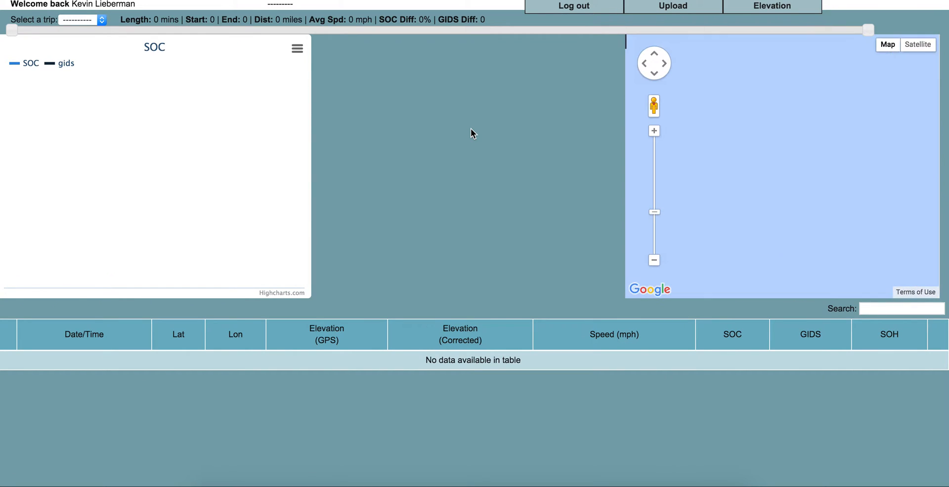
left_click(98, 21)
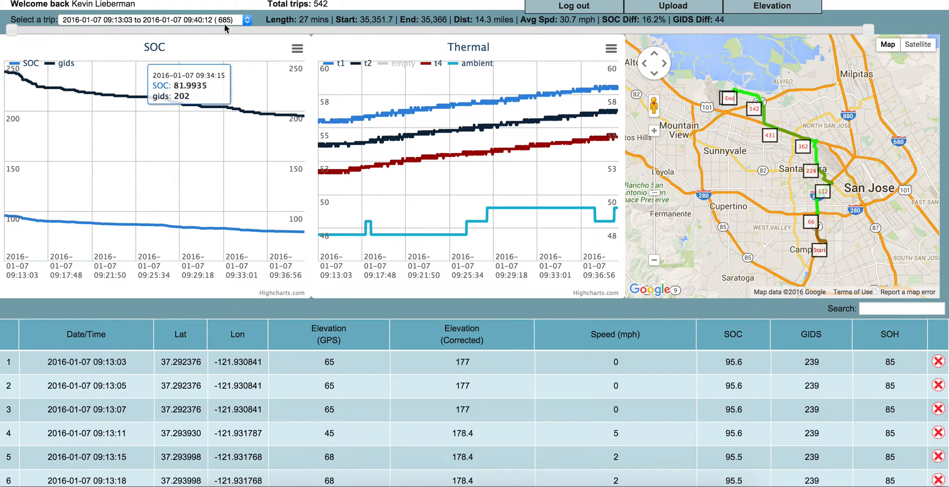
mouse_move(122, 93)
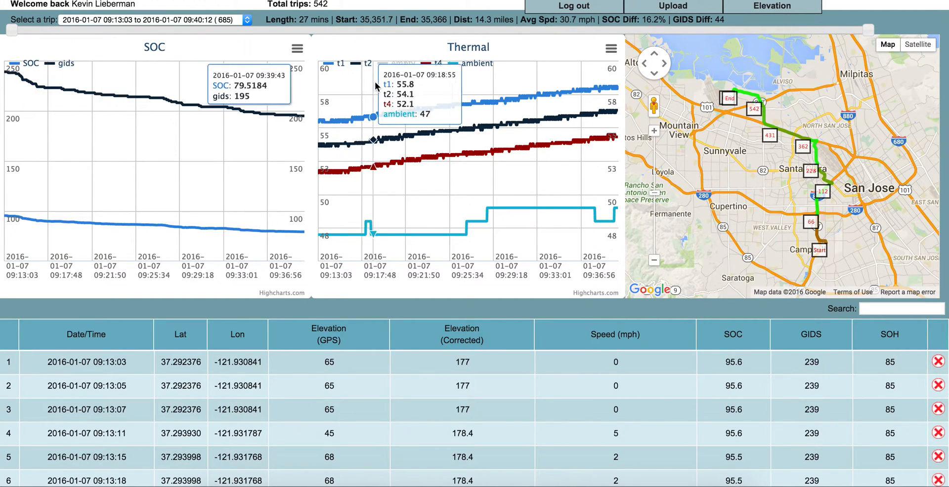
mouse_move(415, 115)
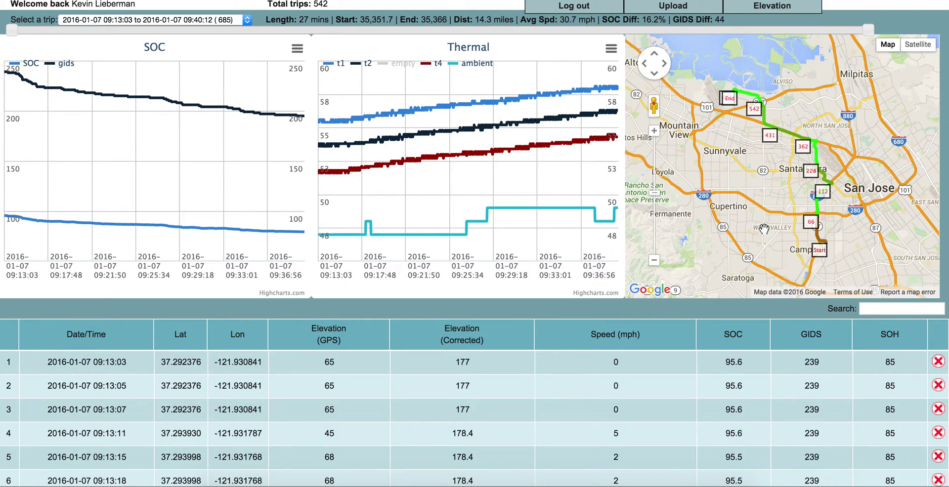
mouse_move(818, 261)
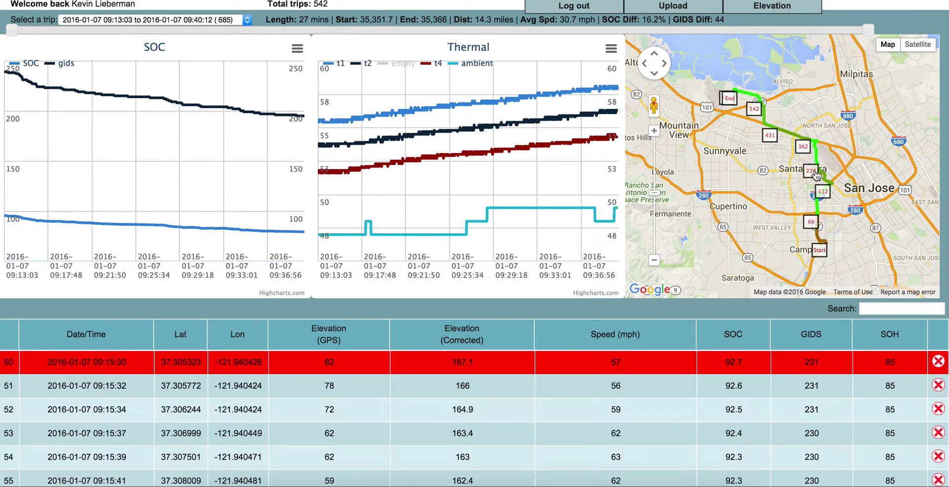
left_click(772, 135)
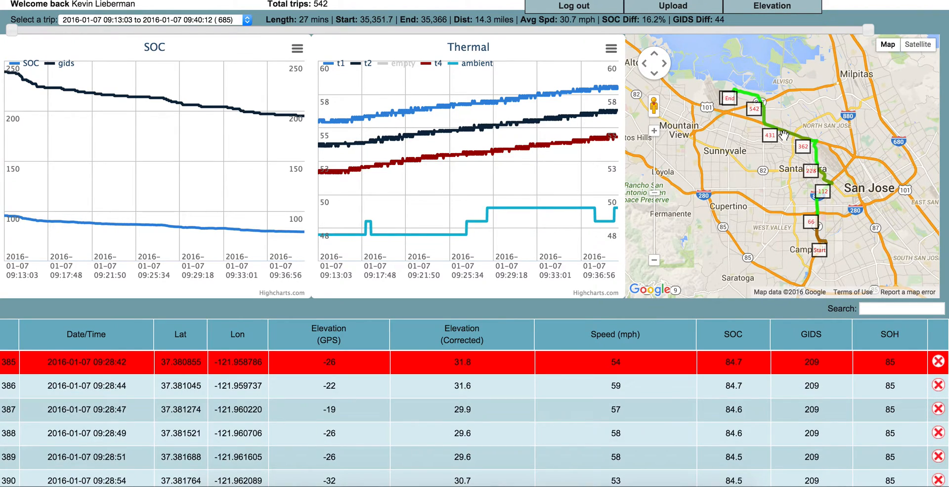
mouse_move(756, 132)
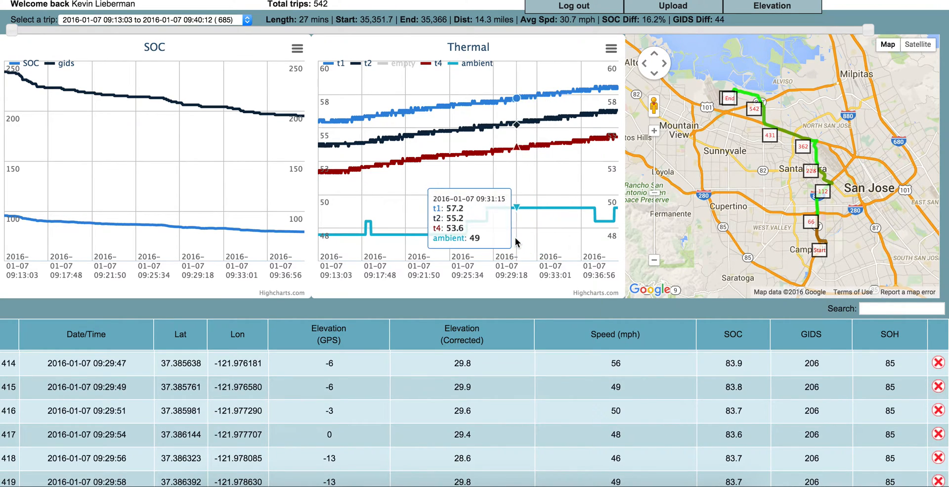
mouse_move(478, 242)
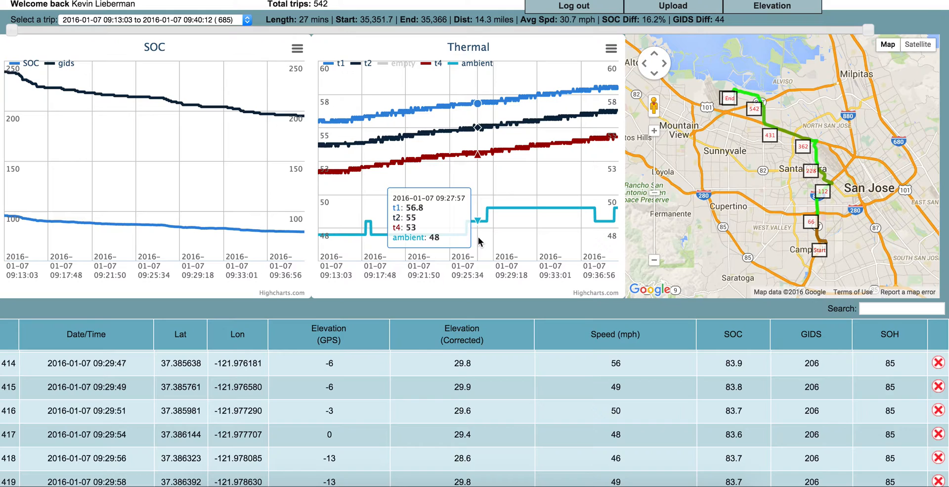
mouse_move(602, 159)
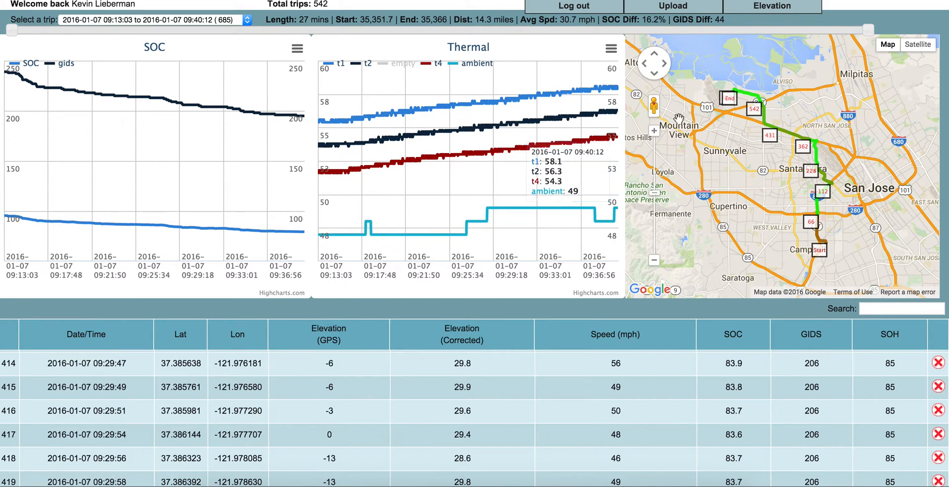
mouse_move(874, 27)
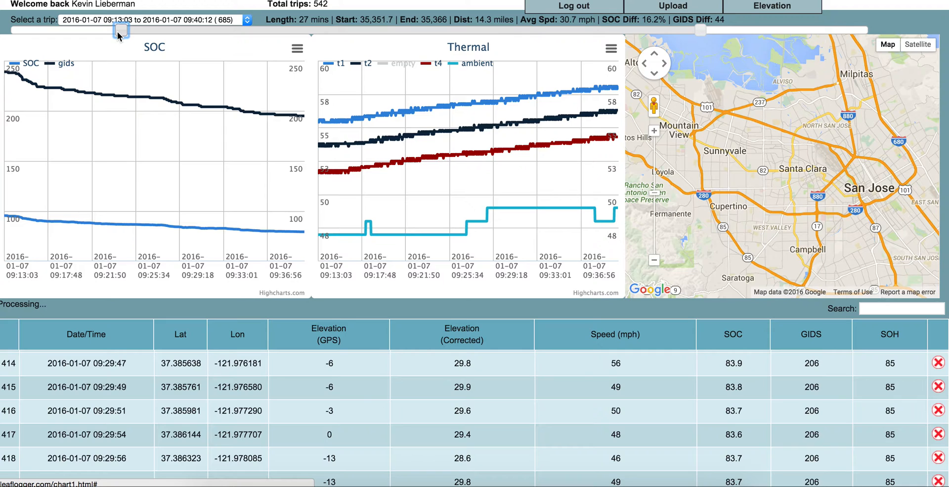
Step: Trim the trip end to an 18-minute, 8.7-mile stretch and open the trip list
left_click_drag(127, 31, 119, 30)
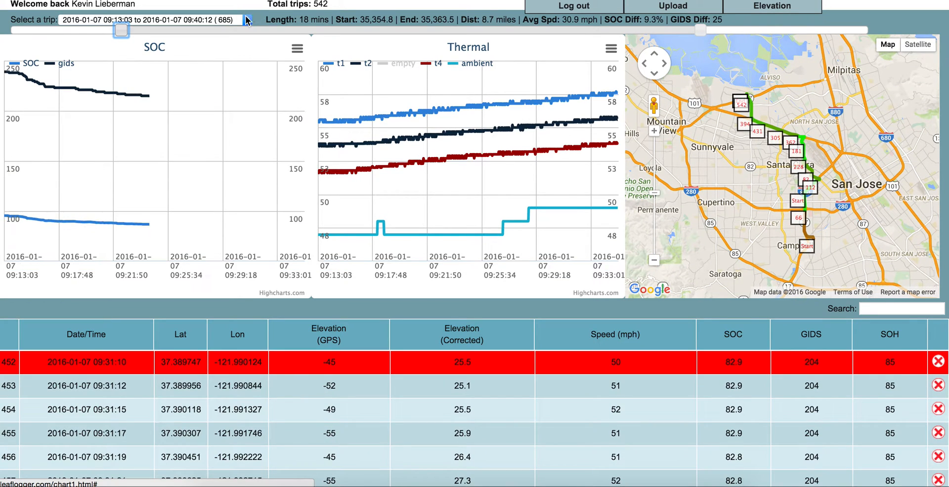
left_click(149, 20)
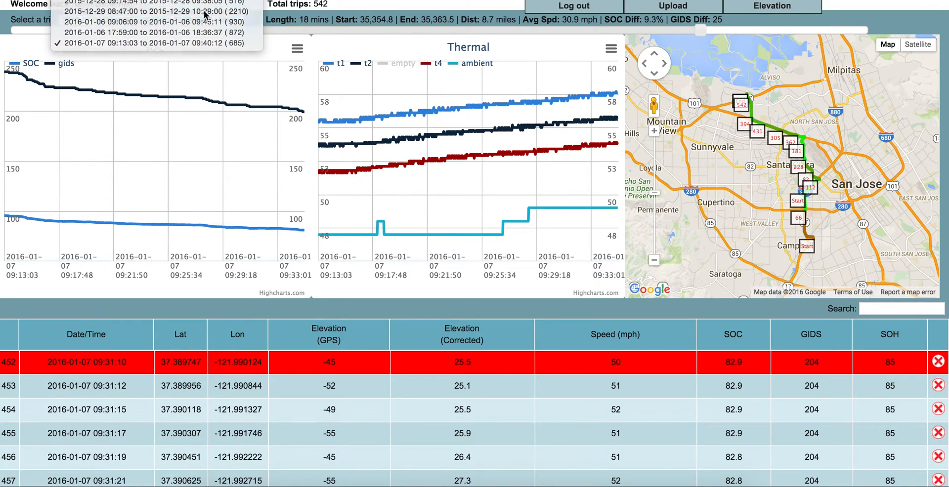
left_click(149, 11)
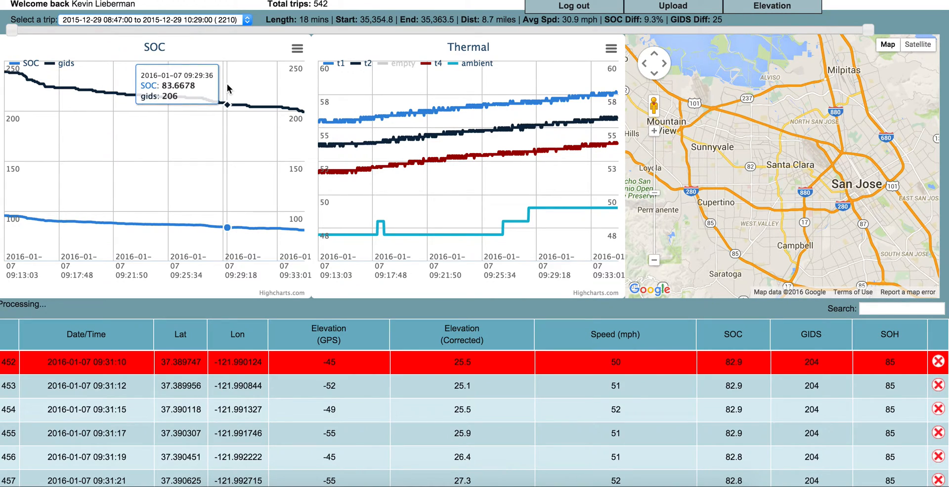
mouse_move(262, 20)
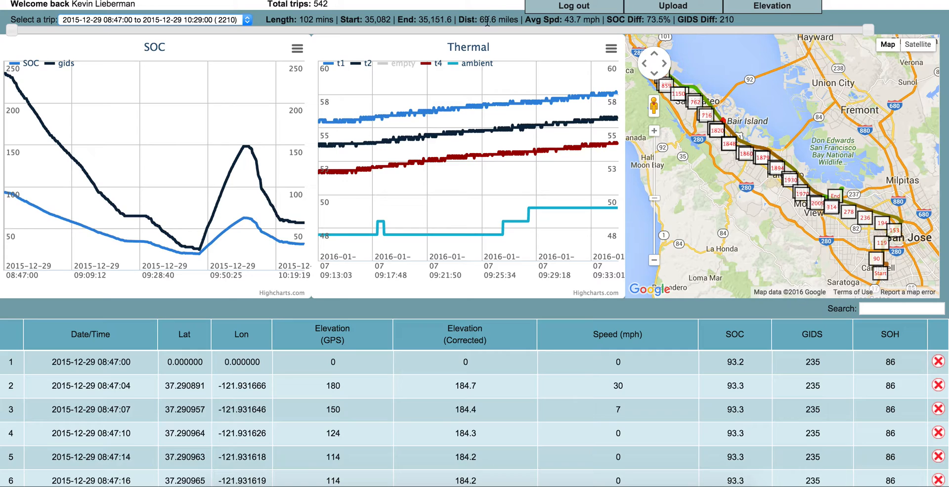
mouse_move(526, 44)
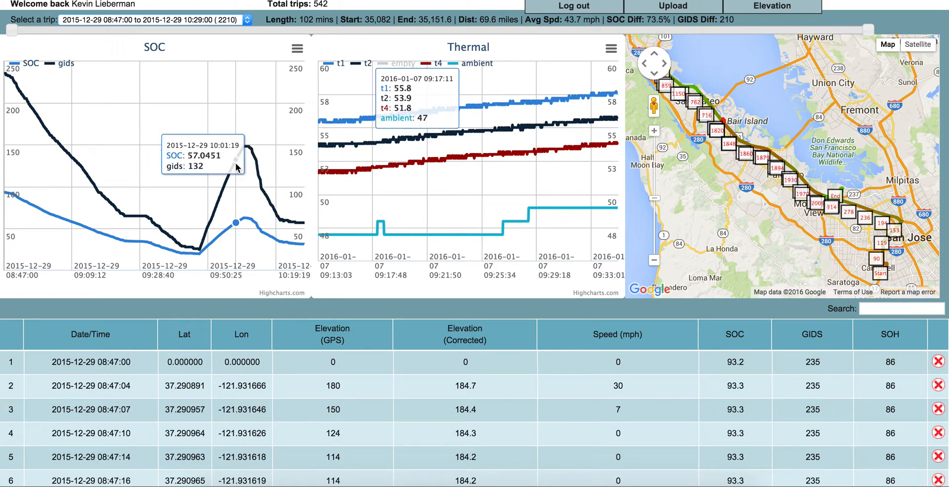
mouse_move(12, 89)
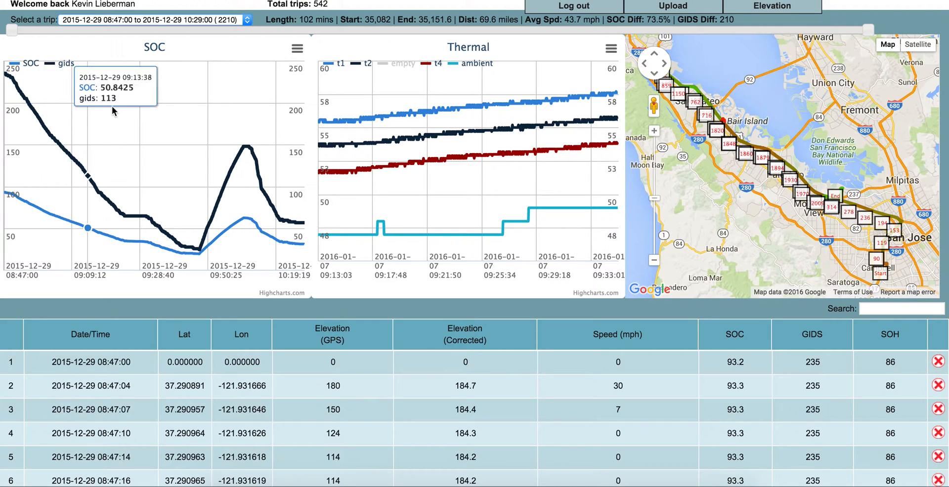
mouse_move(202, 155)
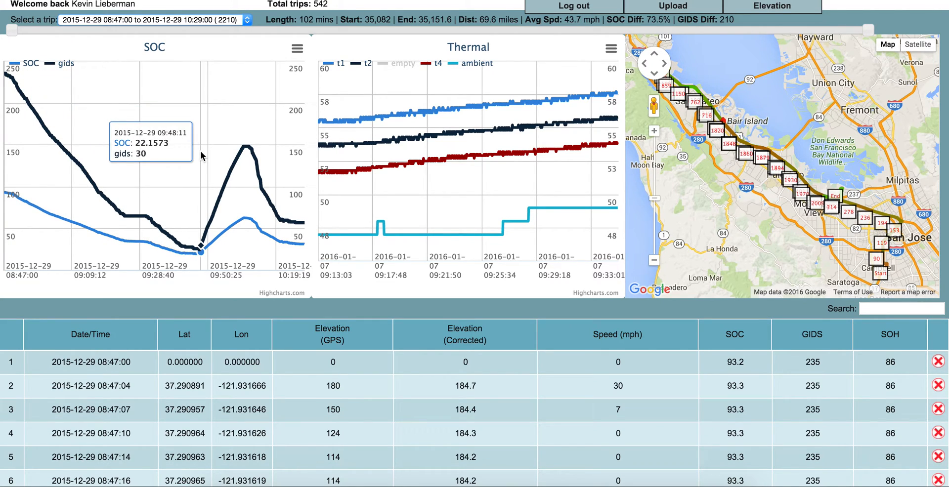
mouse_move(200, 160)
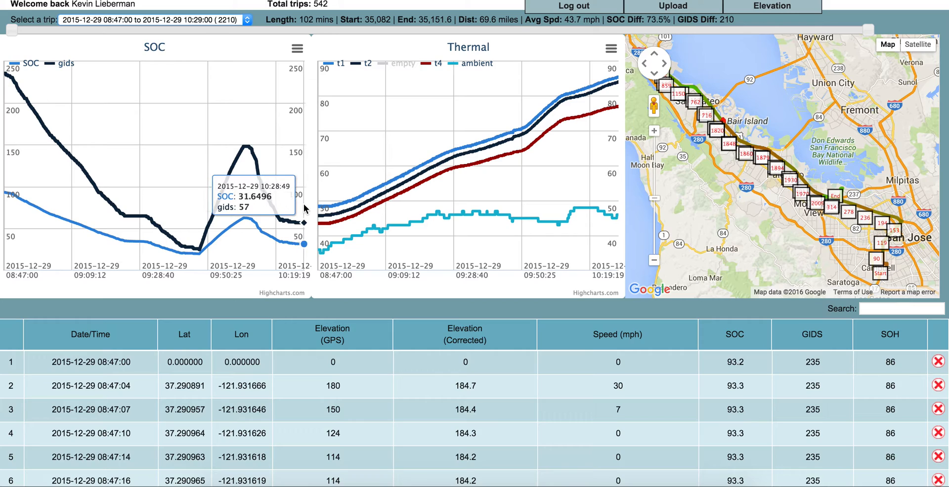
mouse_move(233, 111)
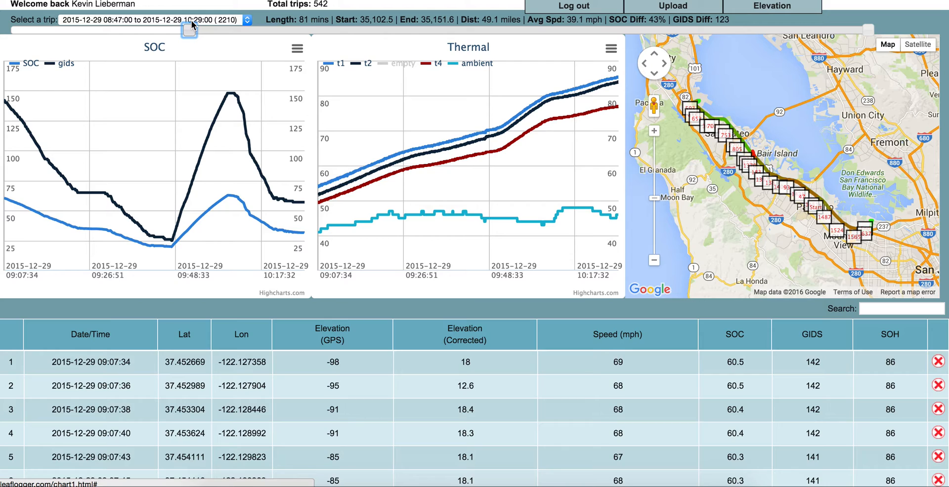
mouse_move(884, 24)
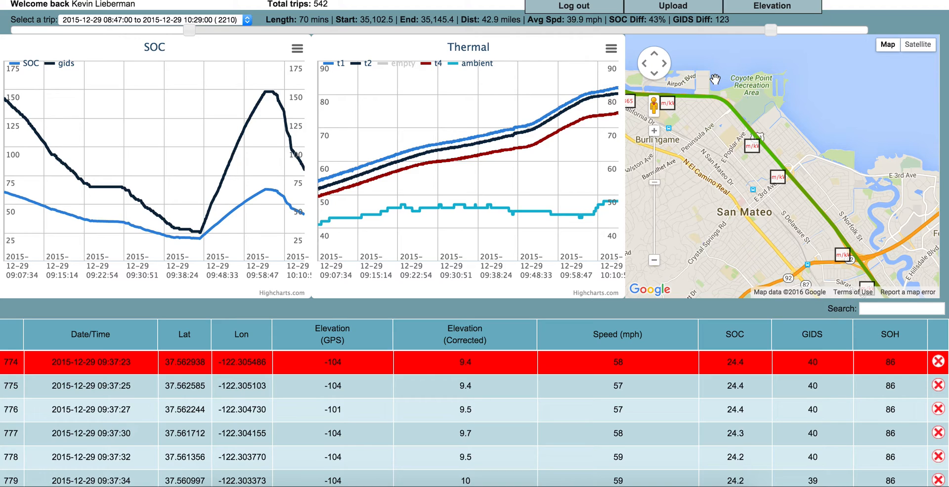
mouse_move(634, 264)
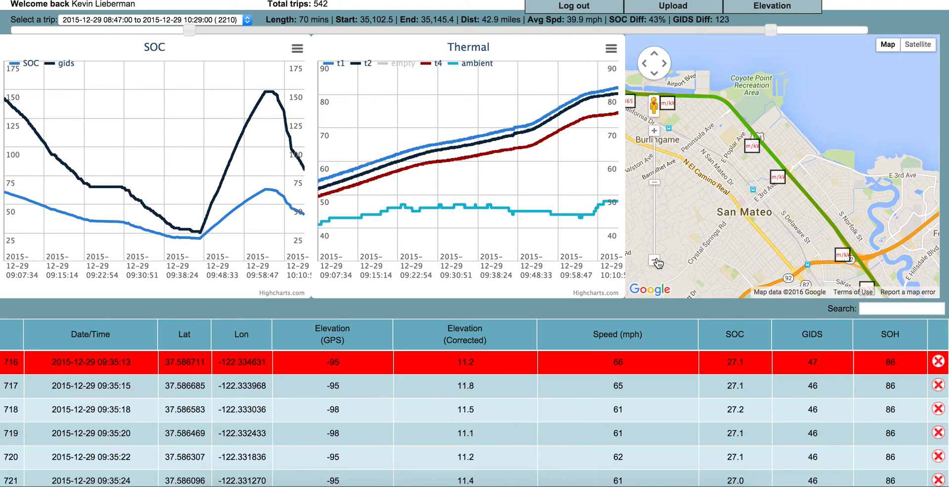
Step: Zoom the map out to show the whole 2015-12-29 route
left_click(654, 261)
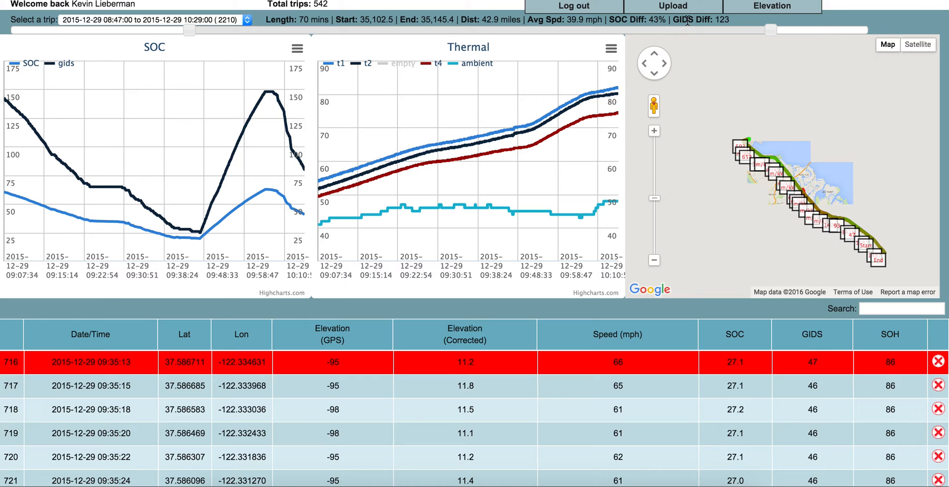
mouse_move(739, 45)
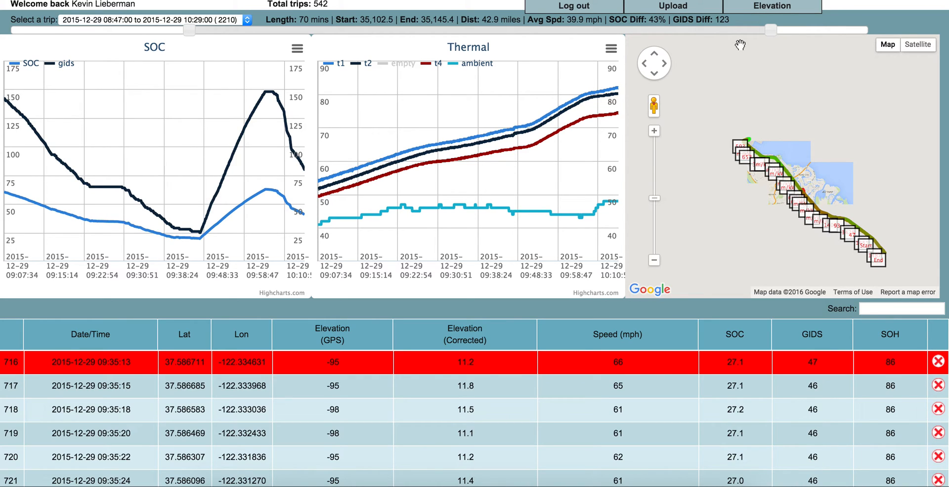
left_click(773, 7)
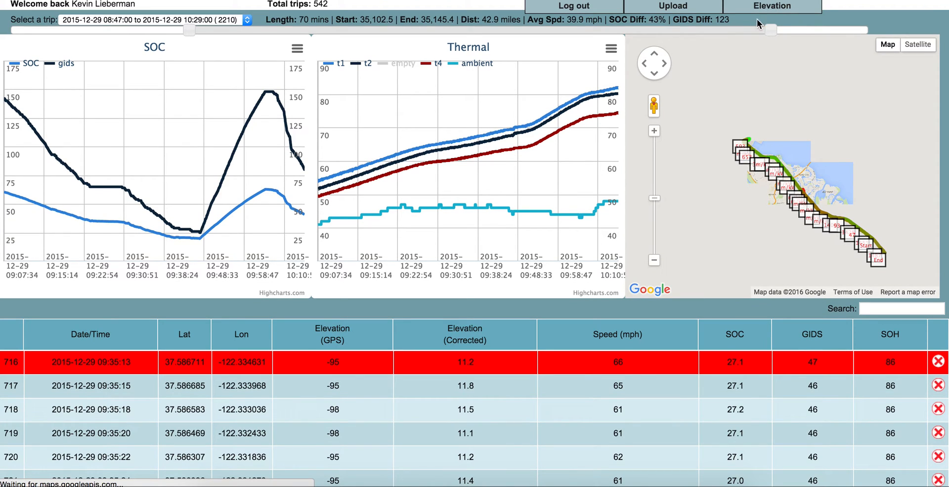
Step: Switch to the Elevation page with its empty elevation chart
left_click(773, 5)
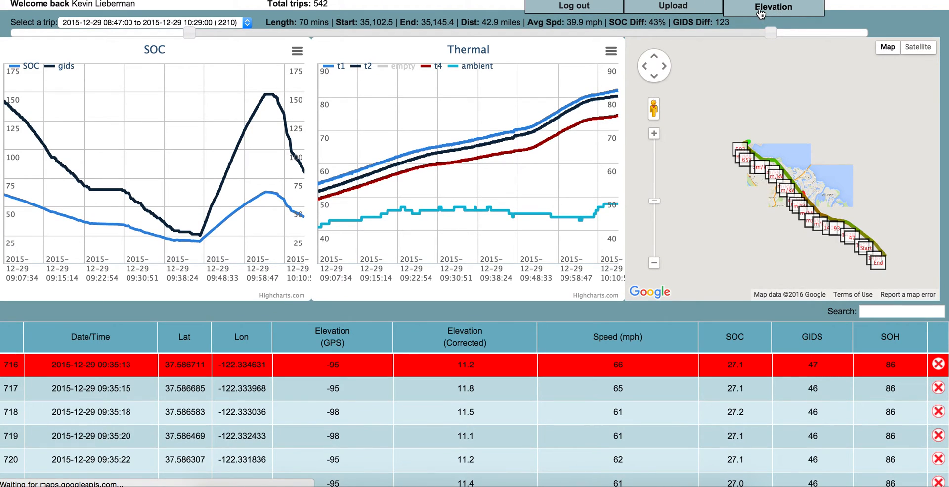
left_click(774, 7)
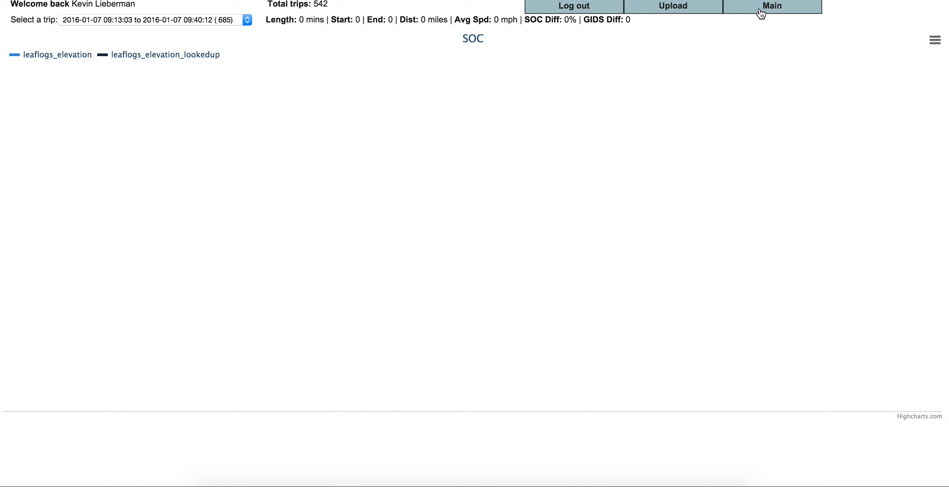
mouse_move(660, 96)
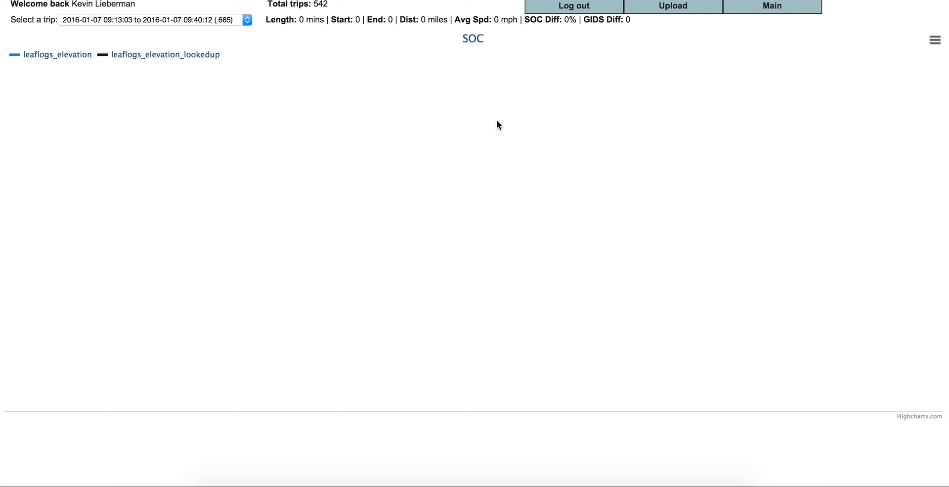
mouse_move(431, 97)
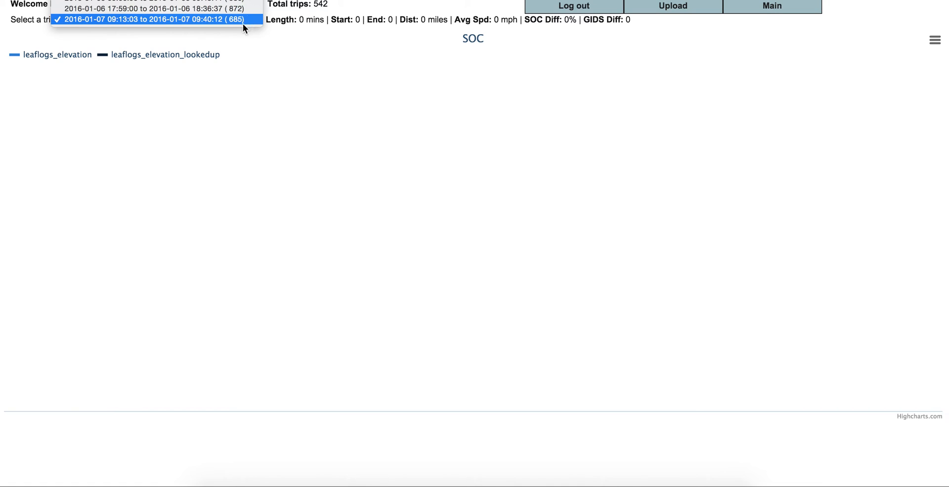
left_click(144, 10)
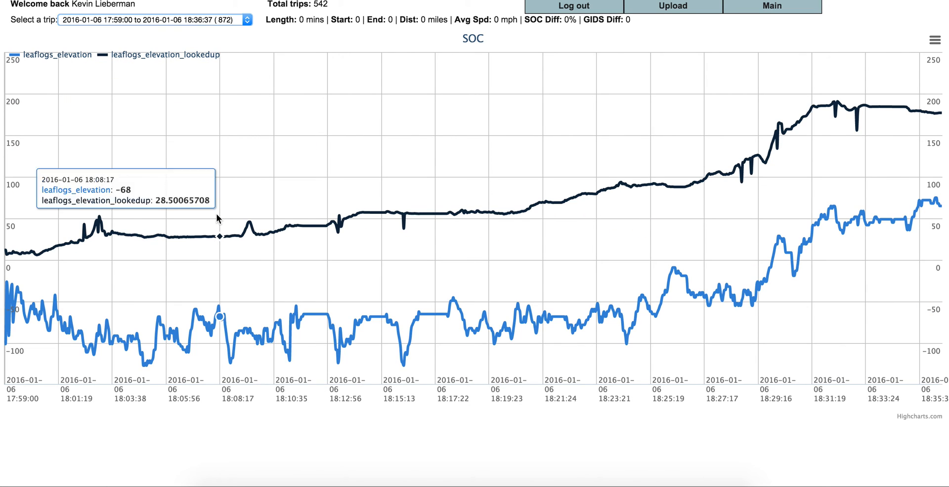
mouse_move(219, 218)
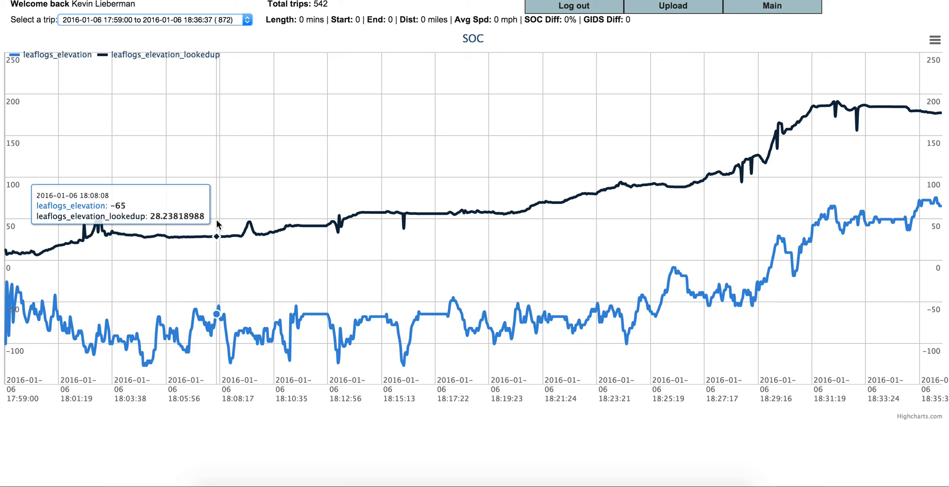
mouse_move(216, 240)
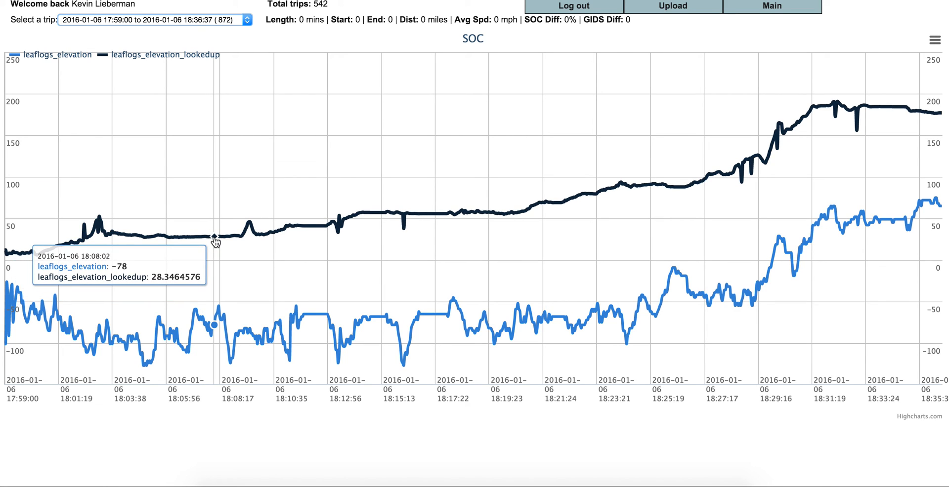
mouse_move(226, 242)
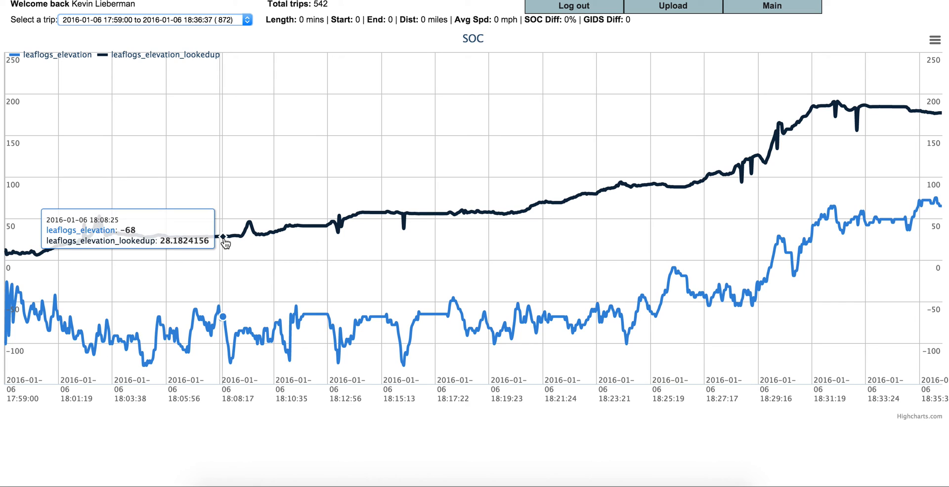
mouse_move(368, 216)
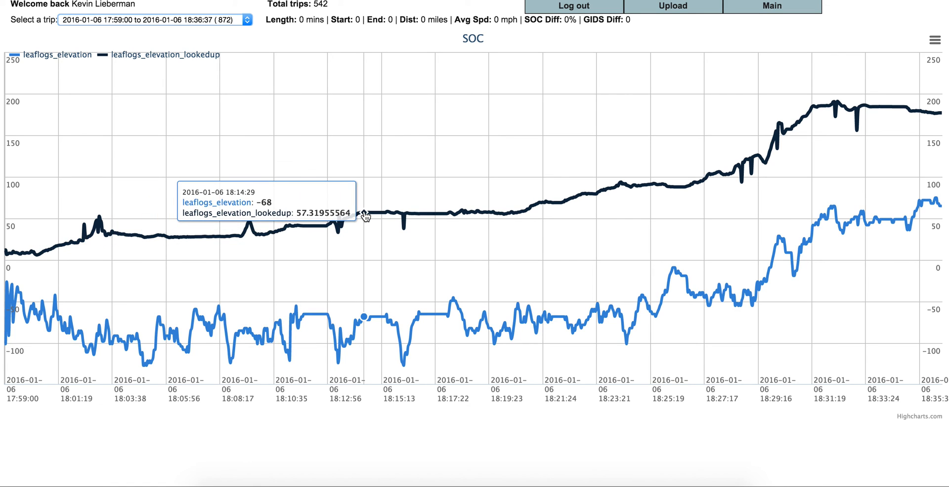
mouse_move(872, 213)
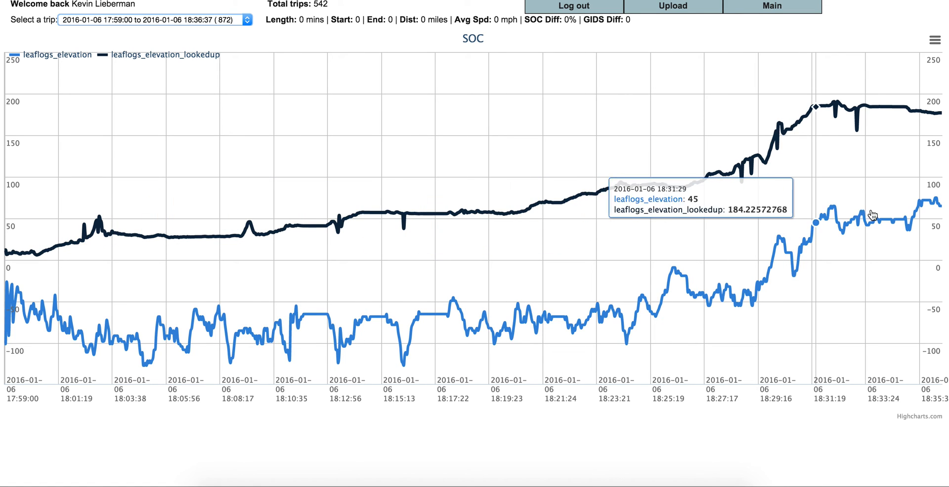
mouse_move(423, 36)
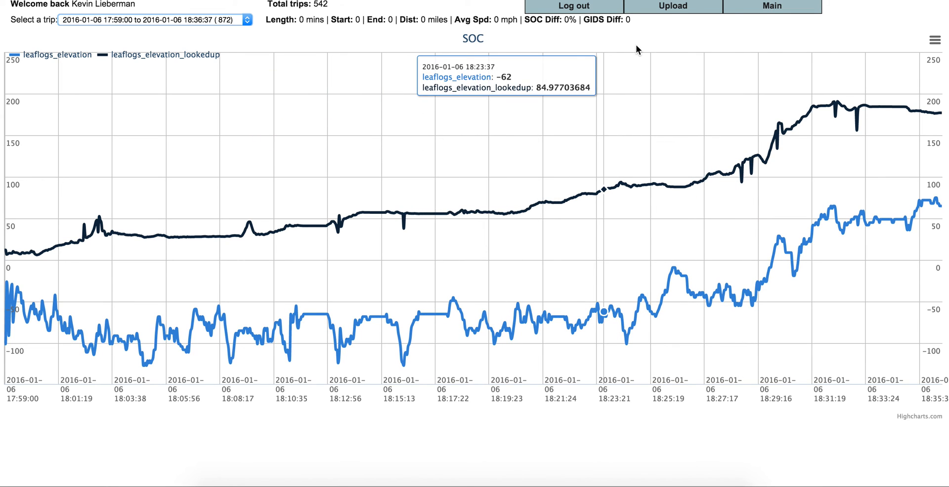
mouse_move(571, 6)
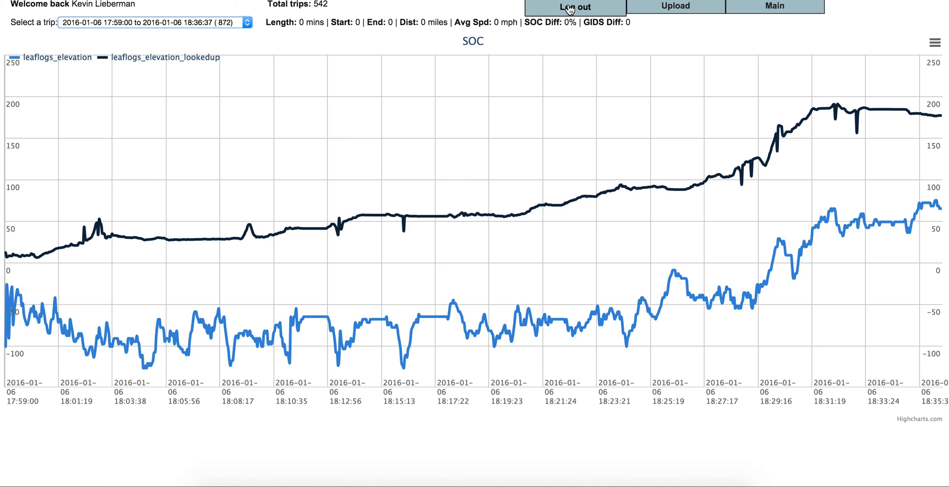